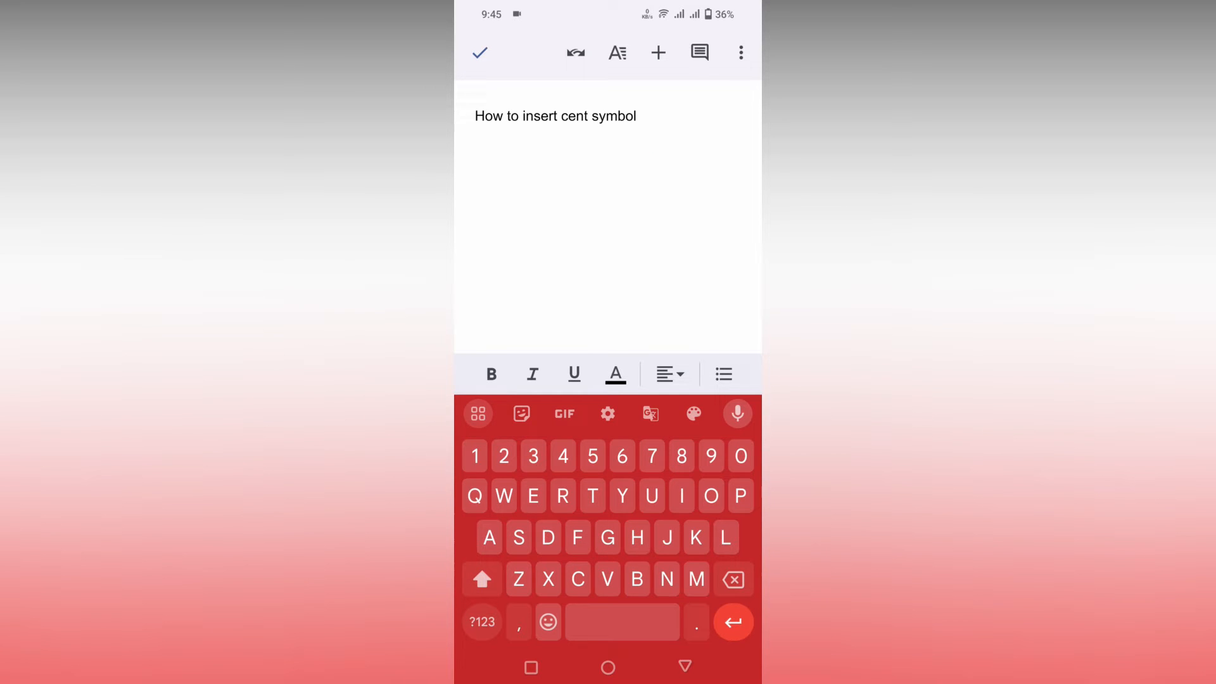
# Place the cursor after the heading 'How to insert cent symbol' and add a new line.
pyautogui.click(658, 52)
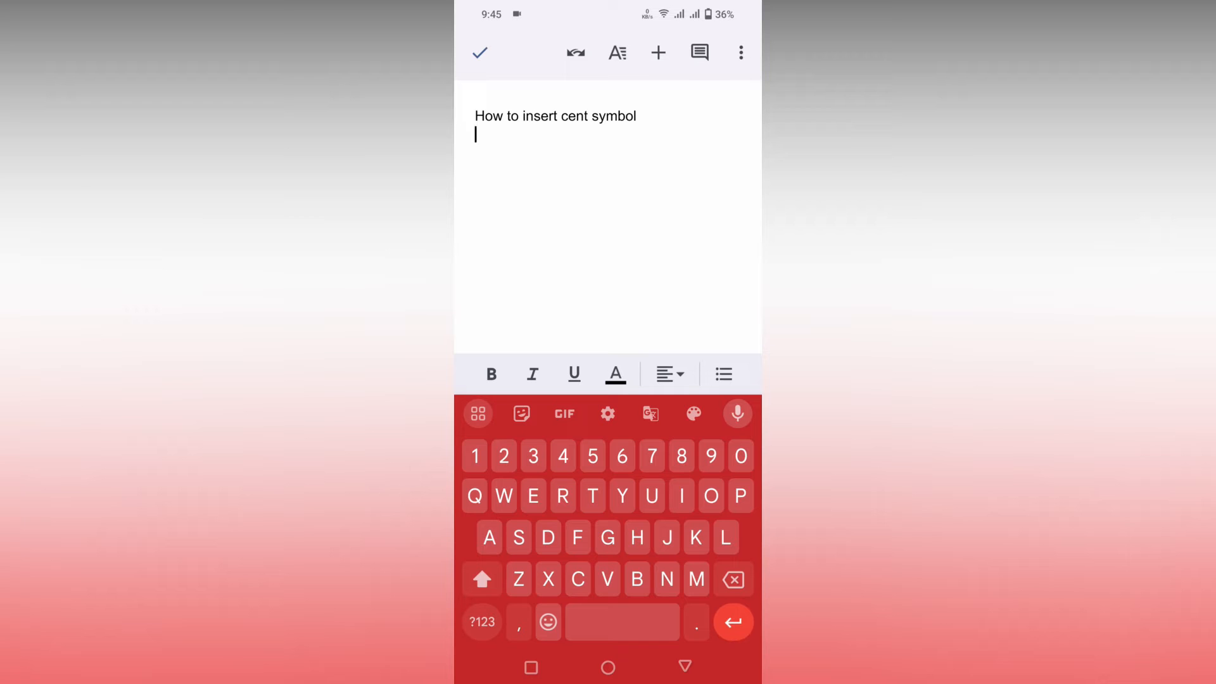
# Insert two cent symbols '¢¢' from the symbols keyboard on the new line.
pyautogui.click(481, 621)
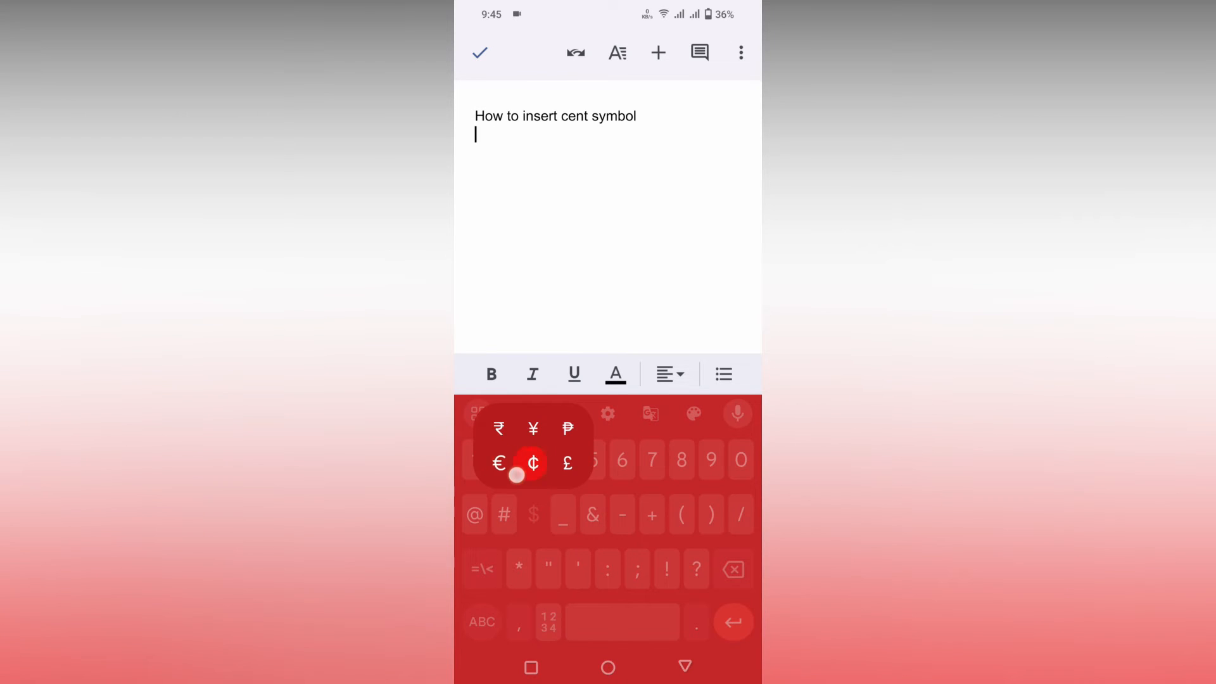
pyautogui.moveTo(533, 428)
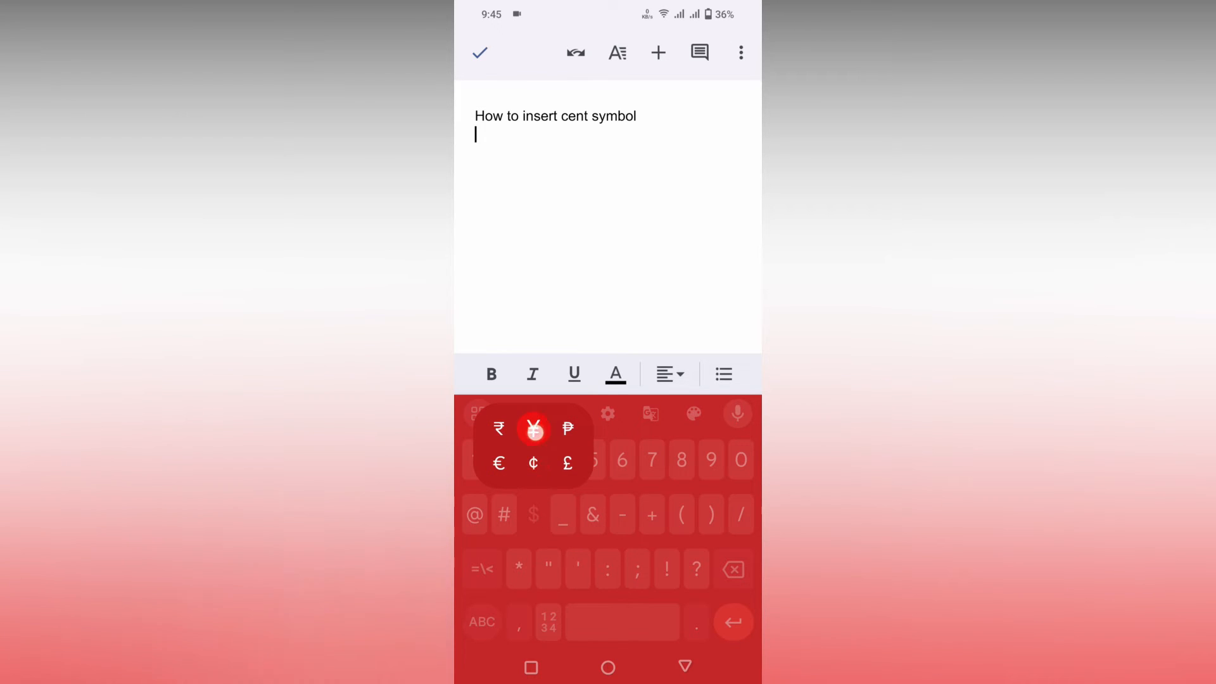
pyautogui.click(533, 462)
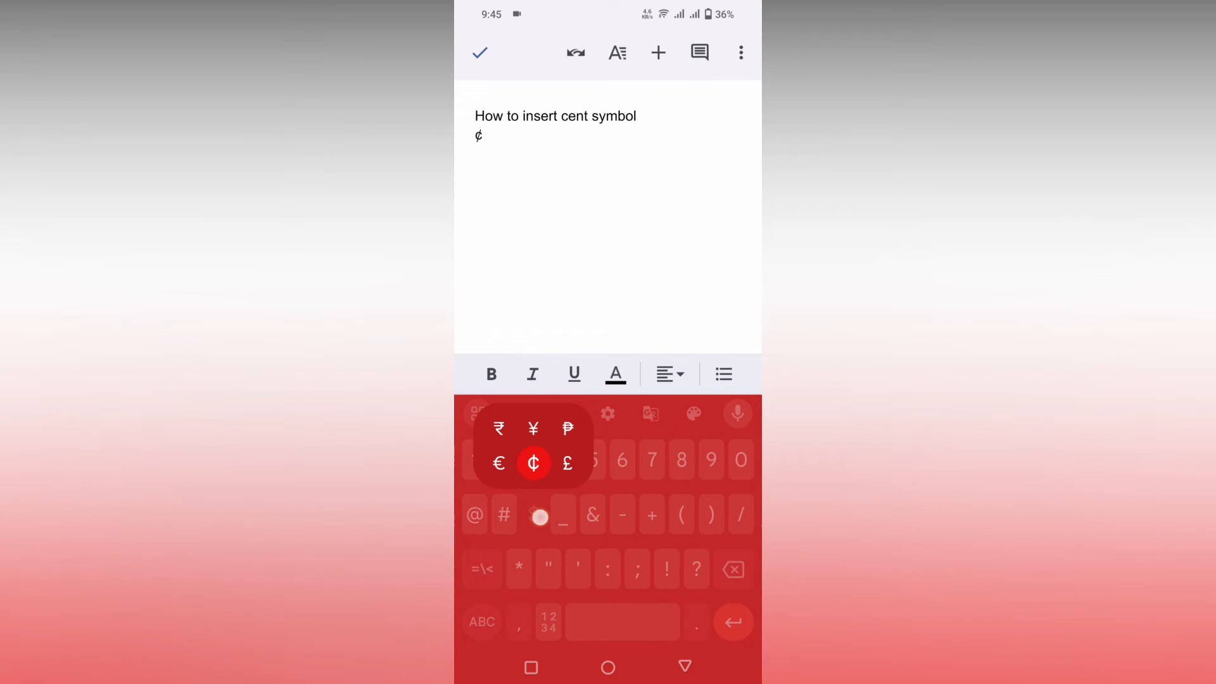
pyautogui.click(533, 463)
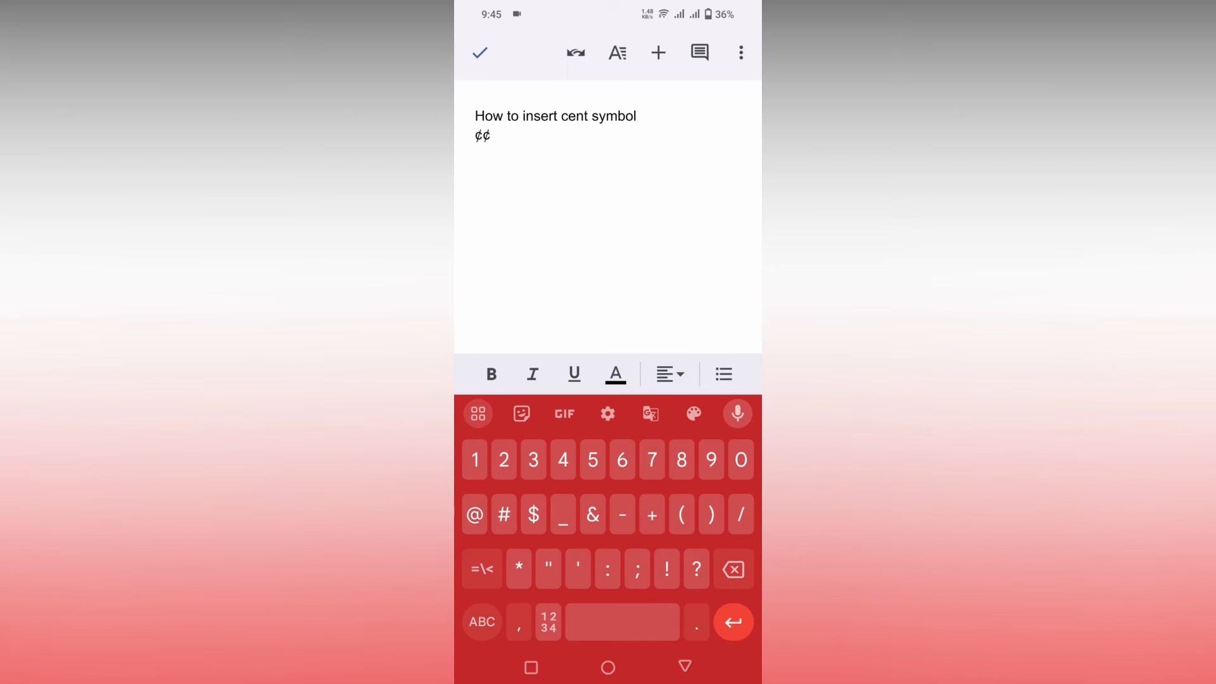
# Add a long row of cent symbols from the extra symbols keyboard page.
pyautogui.click(481, 568)
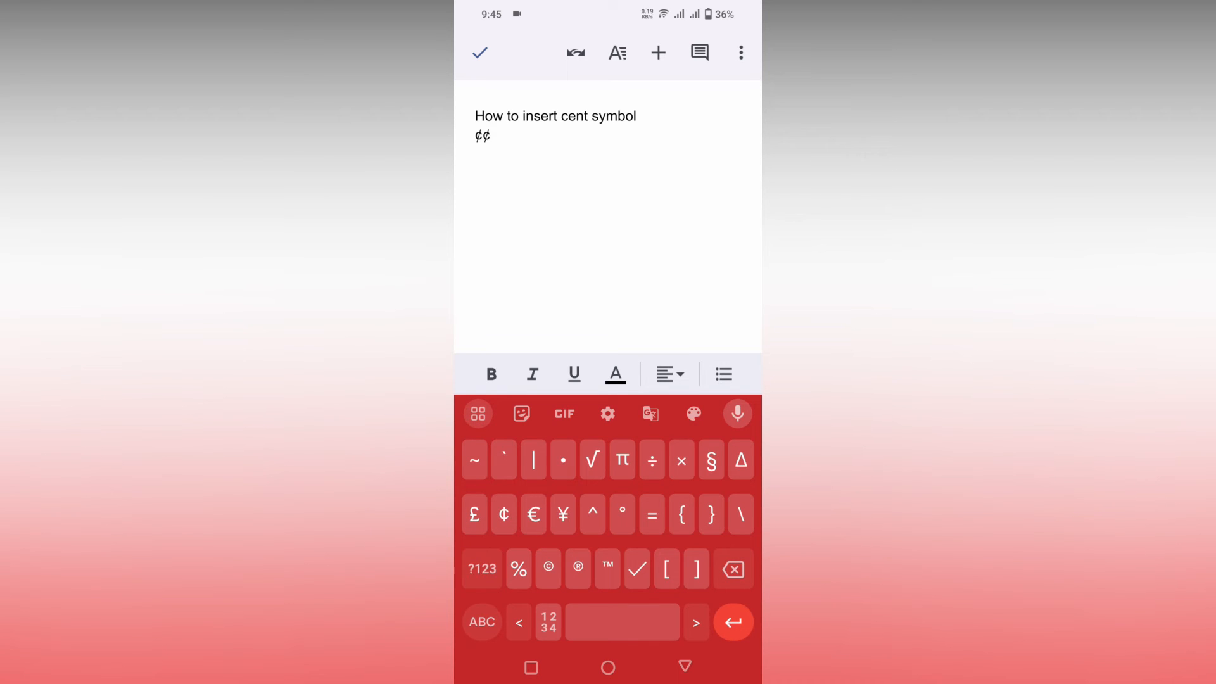
pyautogui.click(502, 514)
pyautogui.write('¢¢¢¢¢¢¢¢¢¢')
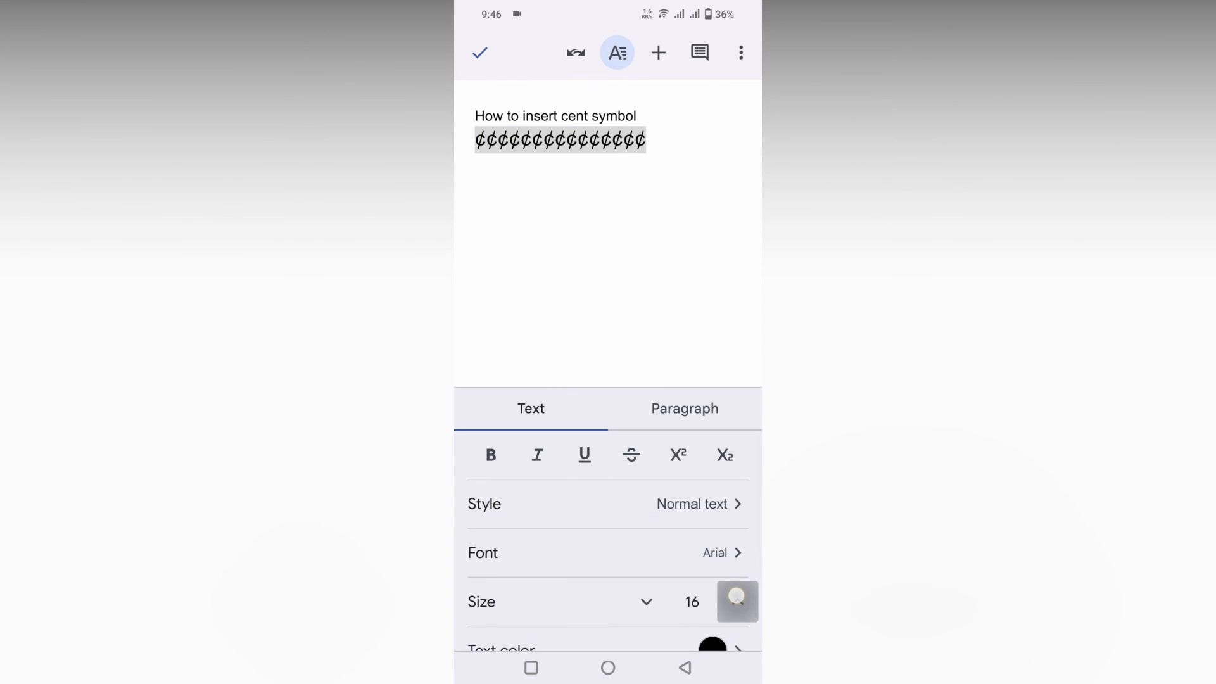
# Increase the cent symbols' font size to 22.
pyautogui.click(736, 601)
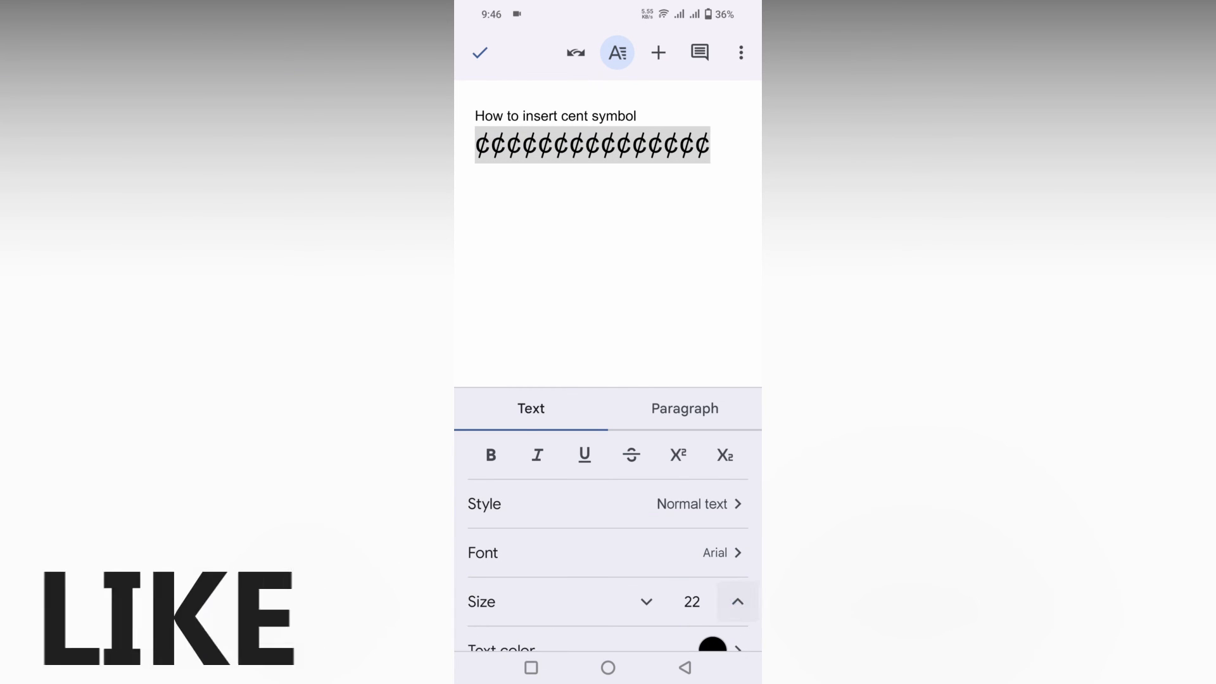